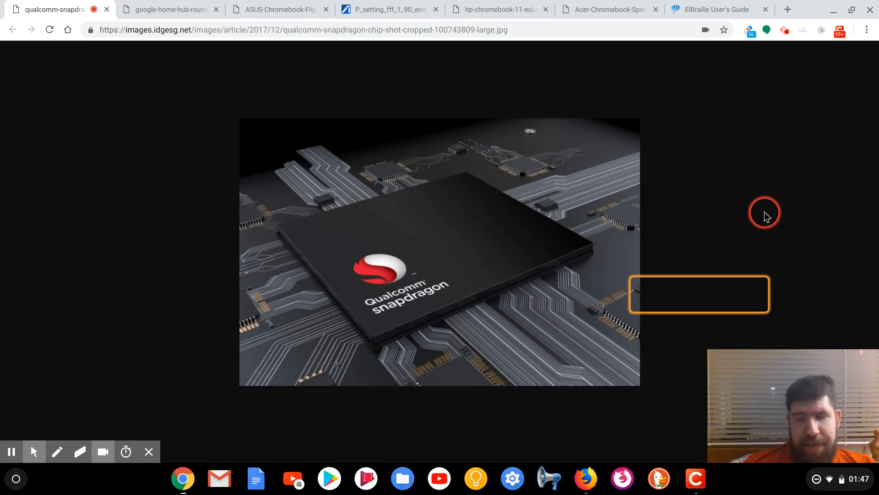
Switch to the google-home-hub-routine photo tab
left_click(166, 10)
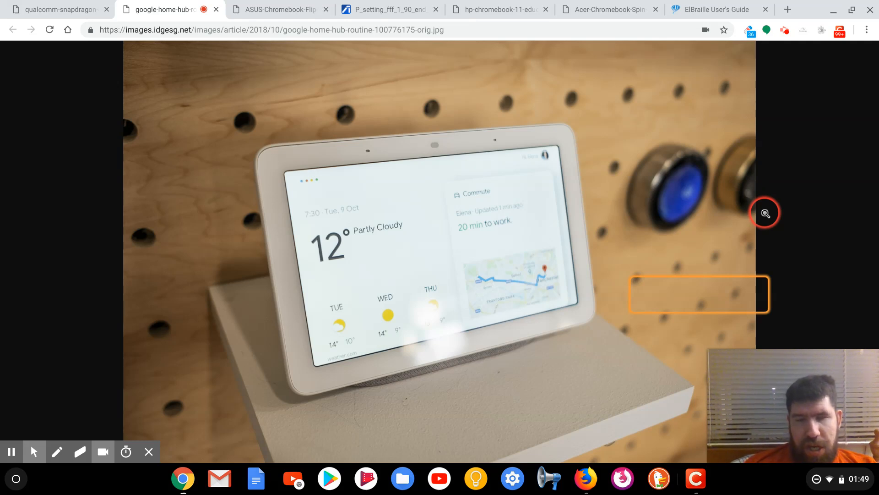
Switch to the ASUS Chromebook Flip C434 photo tab
left_click(275, 10)
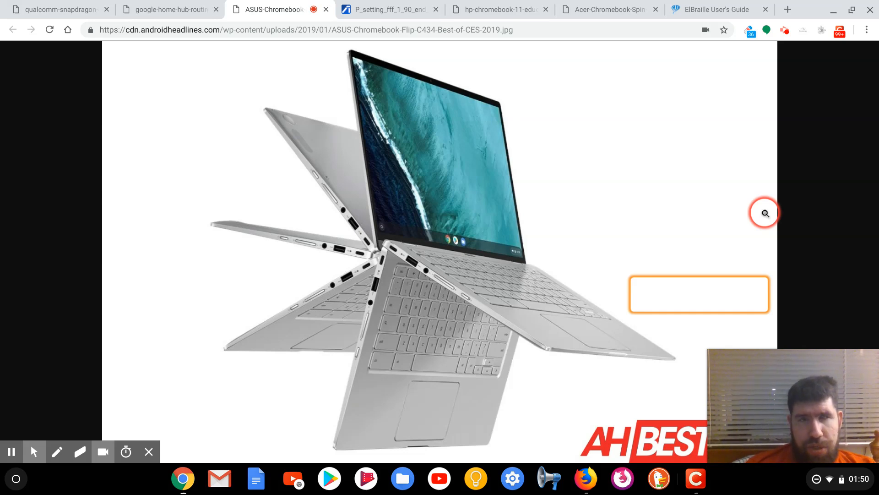
View the ASUS P_setting product image, then the HP Chromebook 11 education photo
left_click(386, 10)
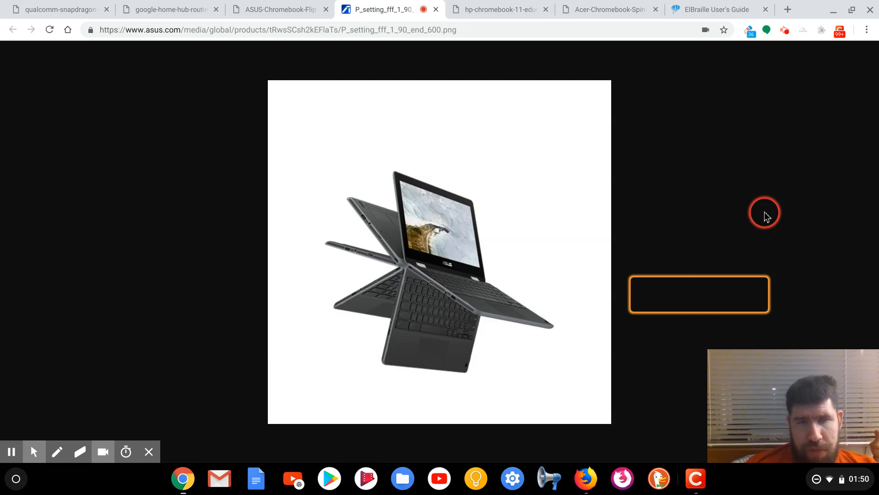
left_click(497, 9)
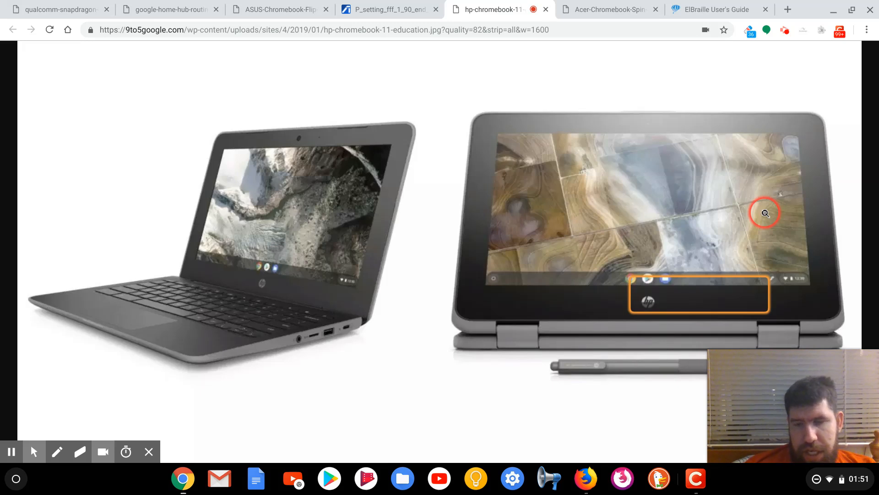
left_click(605, 10)
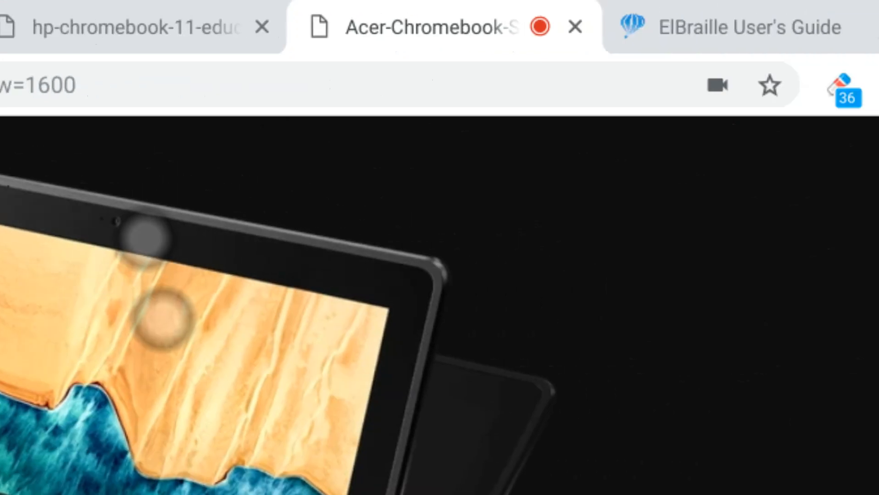
Open the ElBraille User's Guide tab to view its warranty warning while magnified
left_click(260, 27)
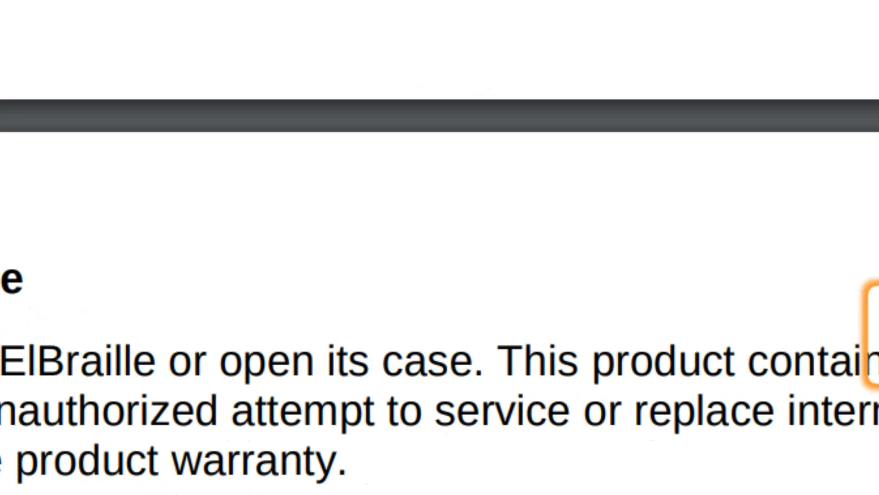
left_click(300, 252)
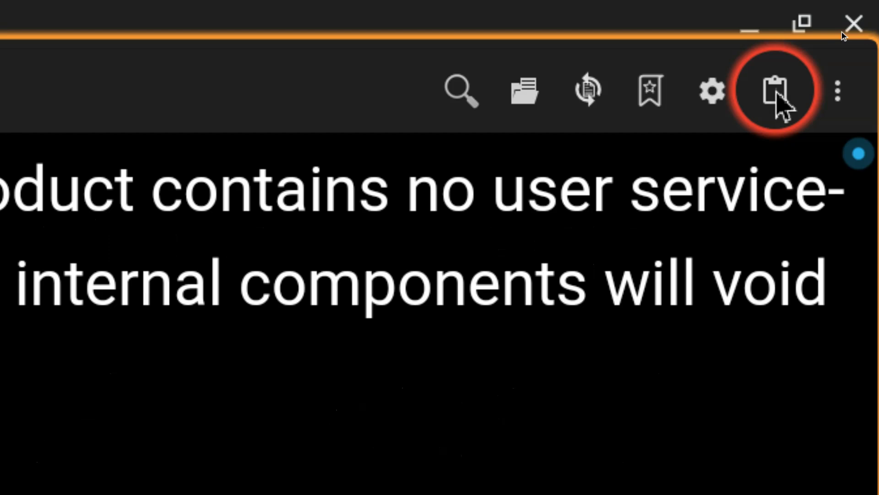
left_click(774, 90)
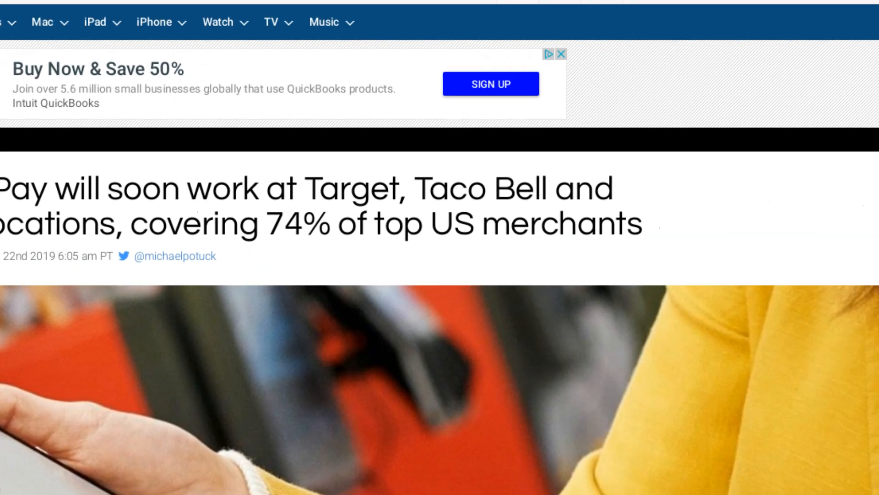
Scroll the 9to5Mac Apple Pay article down to its headline
scroll("down", 3)
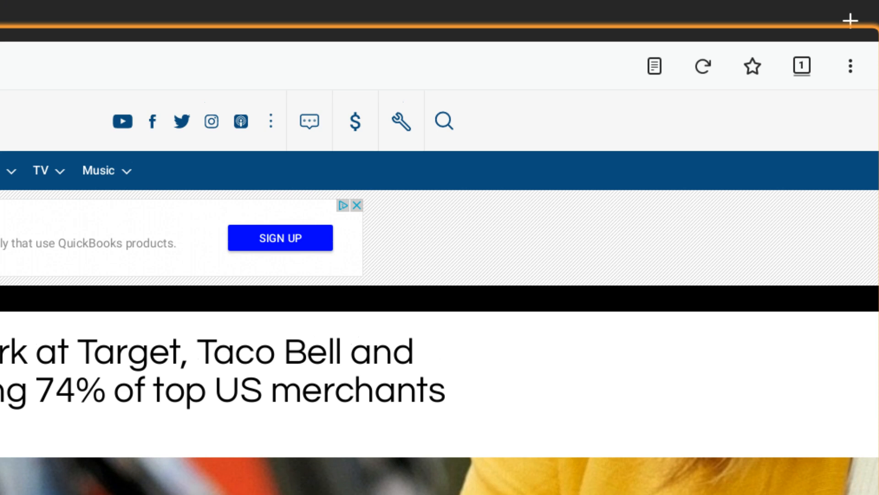
Share the Apple Pay article from Firefox to Voice Aloud Reader
left_click(850, 66)
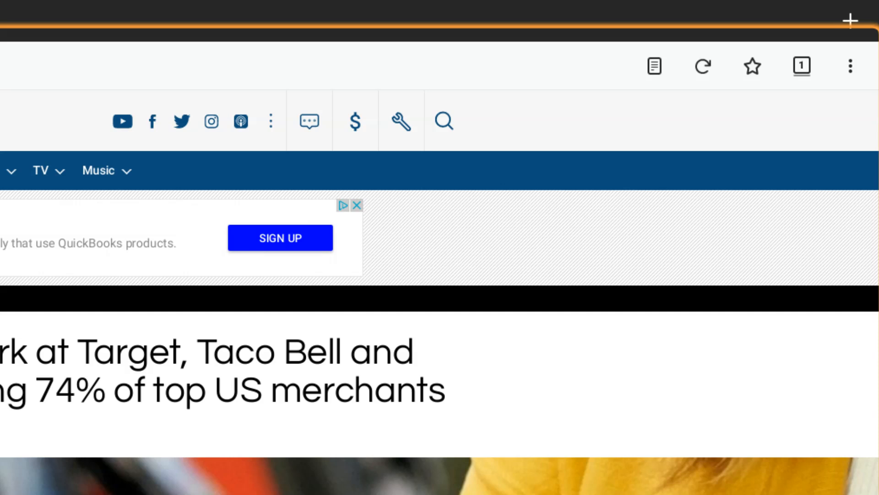
left_click(850, 66)
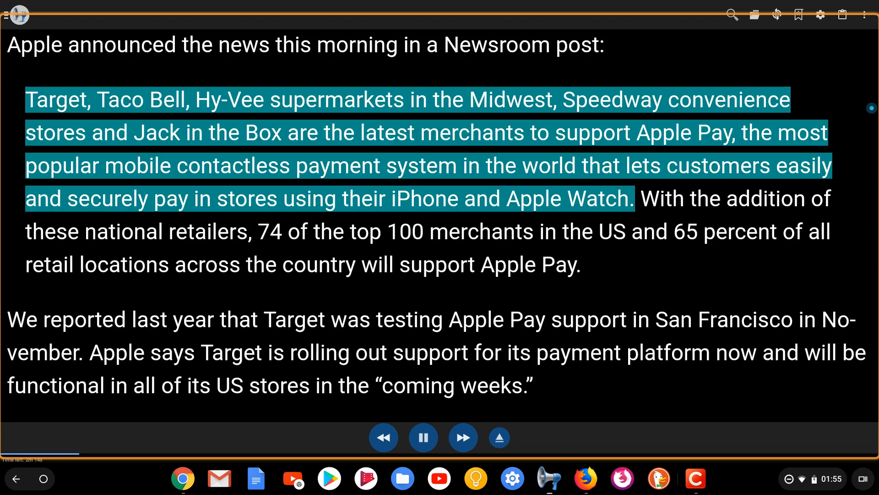
Tap a Voice Aloud Reader playback control during the Apple Pay article
left_click(423, 437)
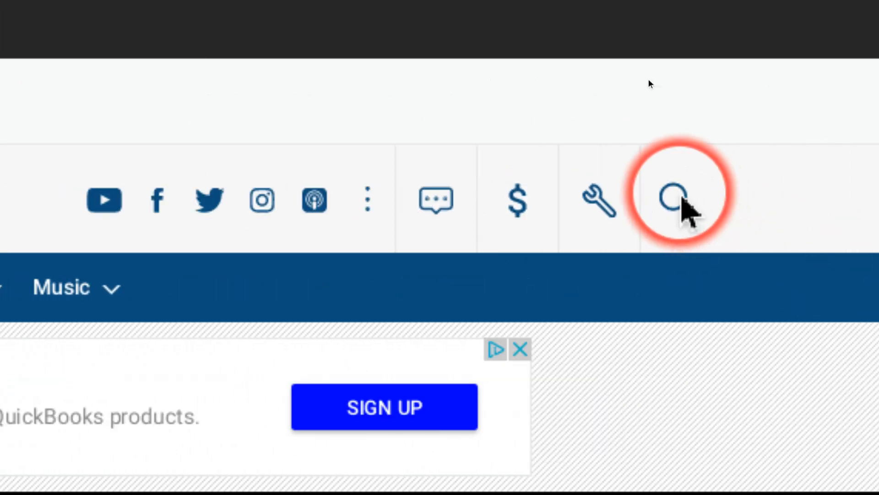
Use the news site's magnifier search icon, then close the Firefox window
left_click(679, 201)
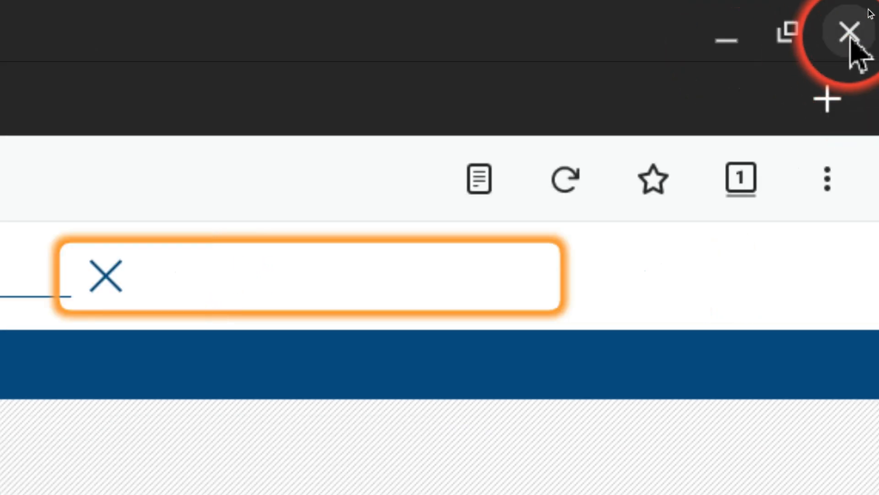
left_click(847, 31)
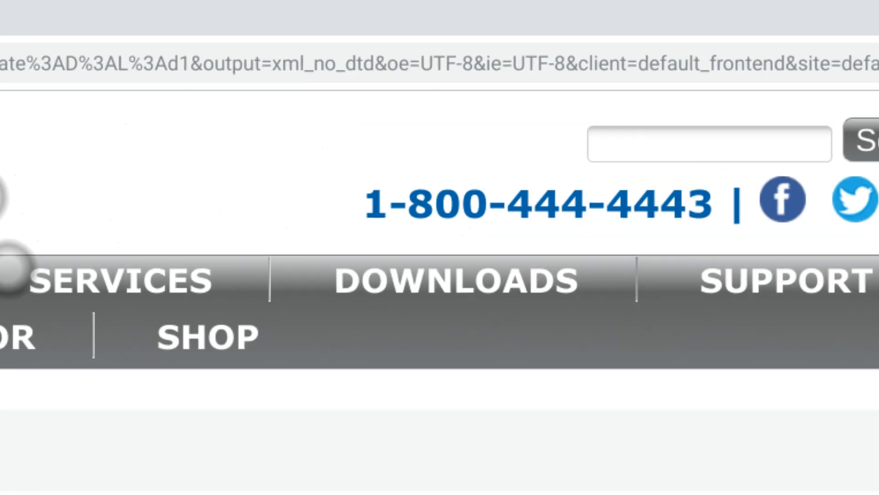
Type 'ElBraille 14' into the site search box and submit
left_click(367, 143)
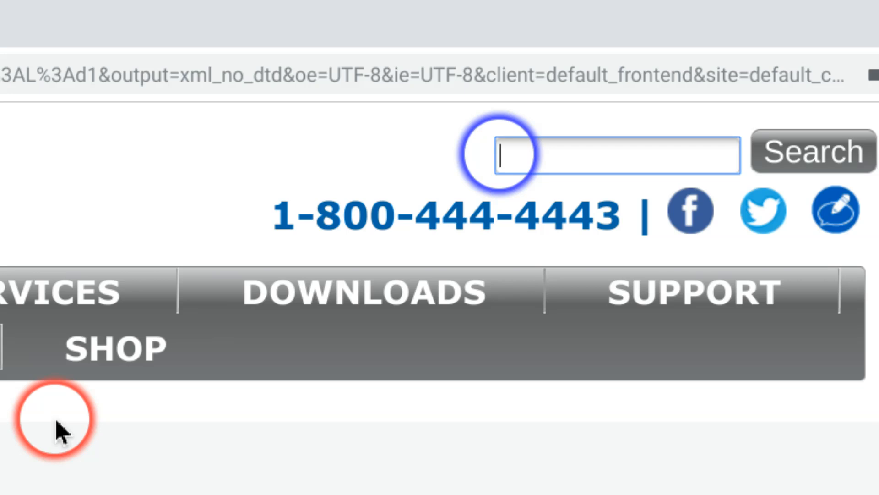
type("F")
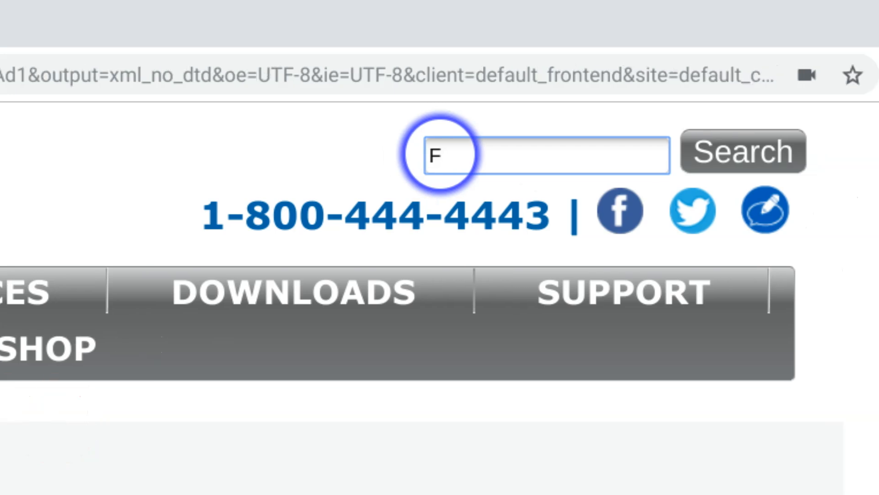
type("ElBrail")
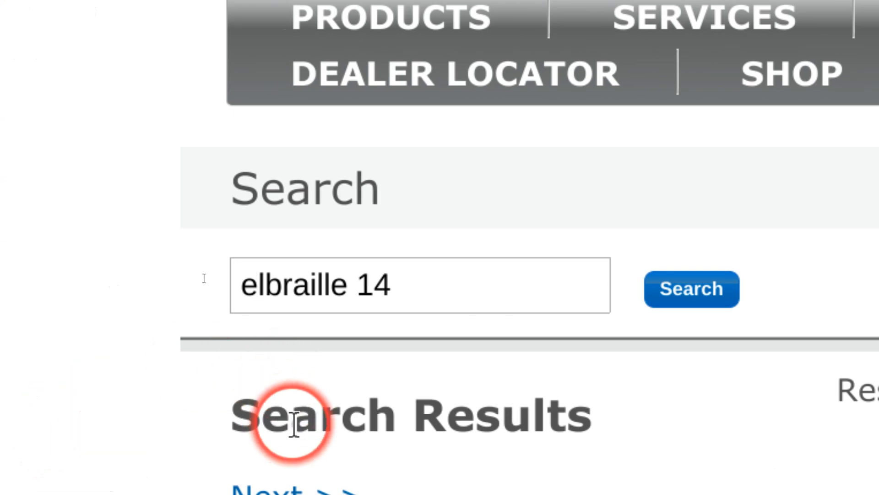
Scroll to 'Results 1 - 10 of 30' and the ElBraille 14 User's Guide result
scroll("down", 3)
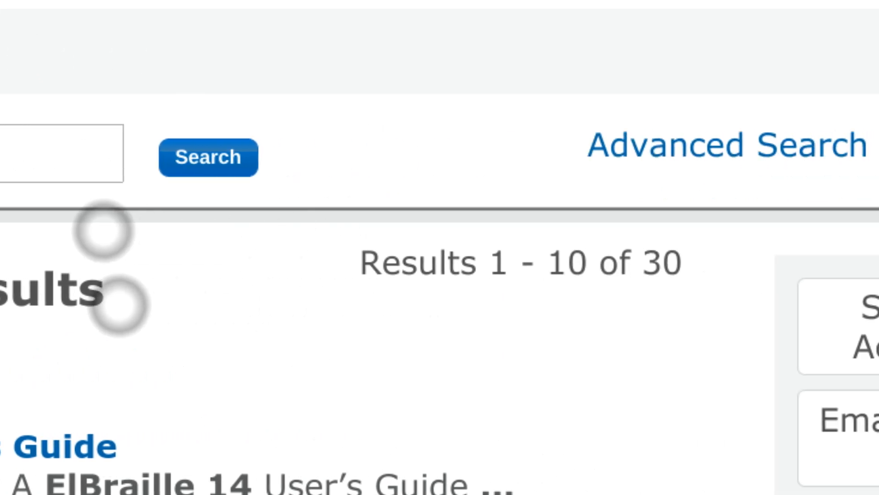
scroll("down", 3)
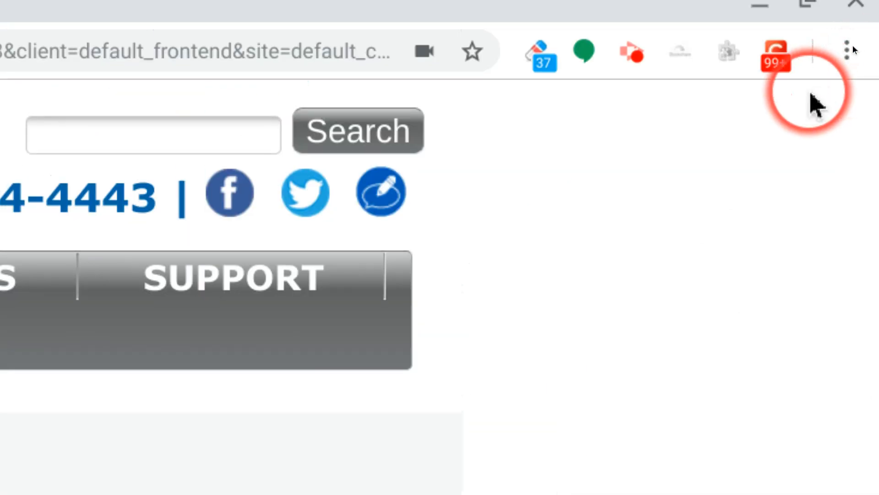
mouse_move(631, 53)
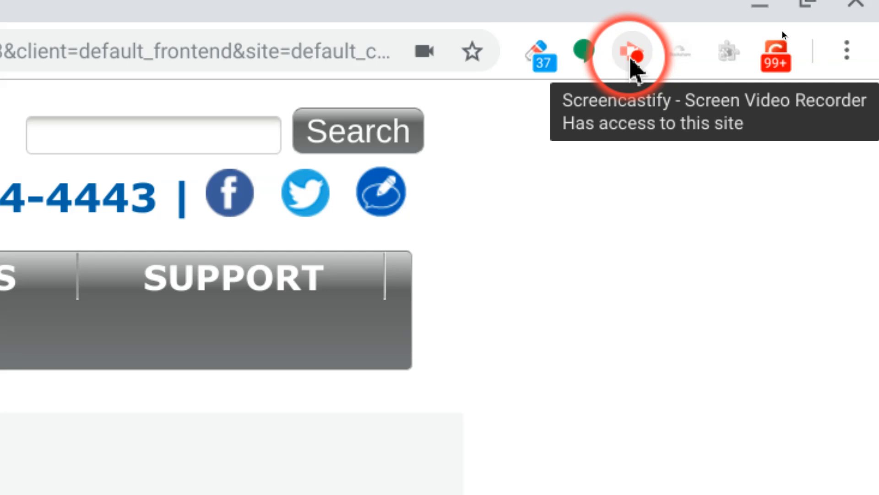